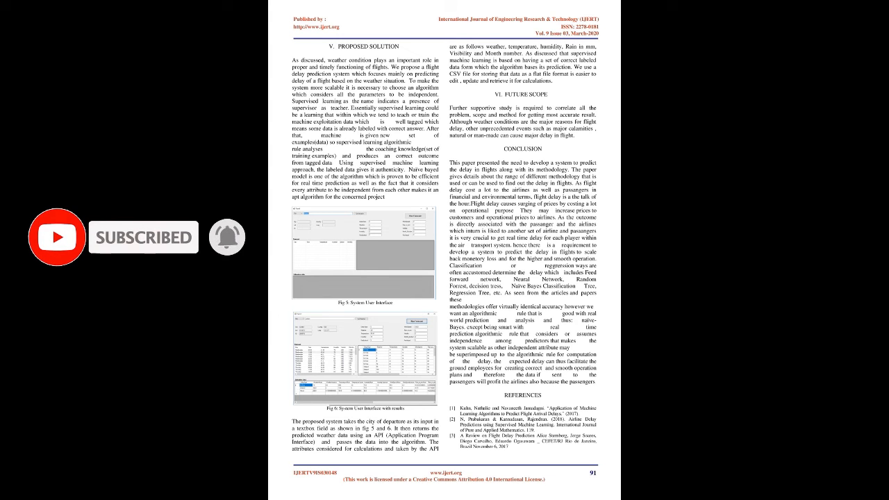
{"action": "scroll", "scroll_direction": "down", "scroll_amount": 3}
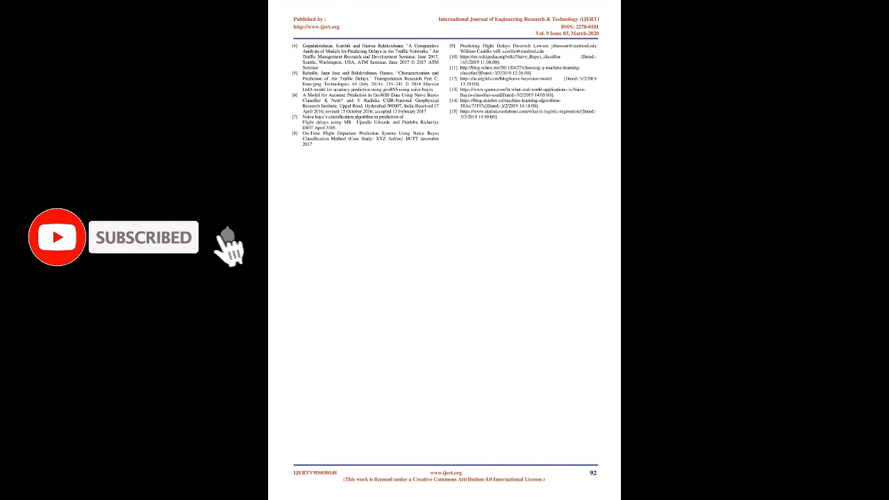